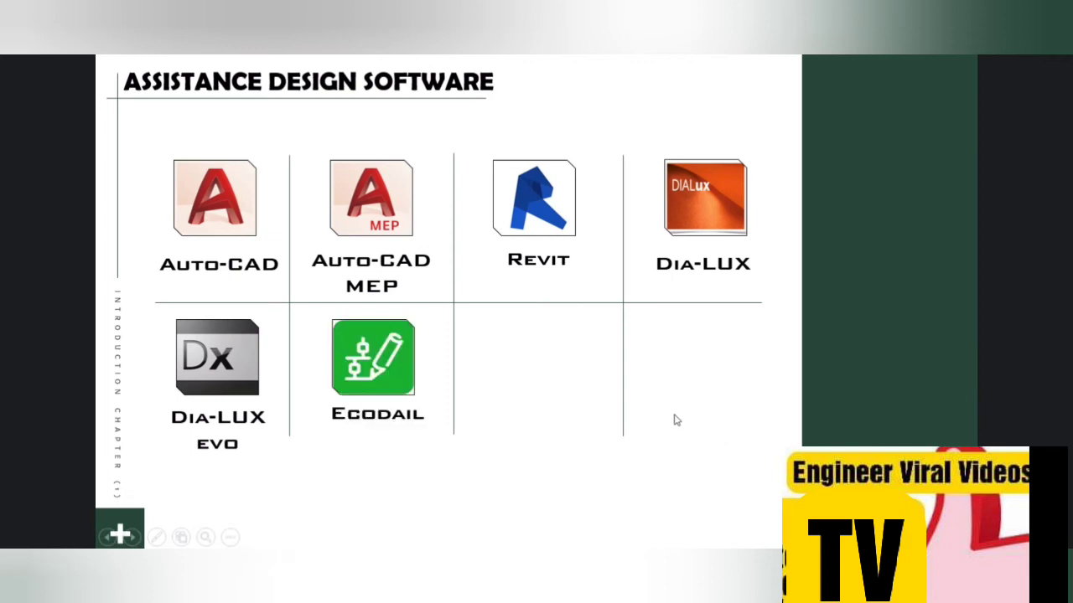
mouse_move(383, 419)
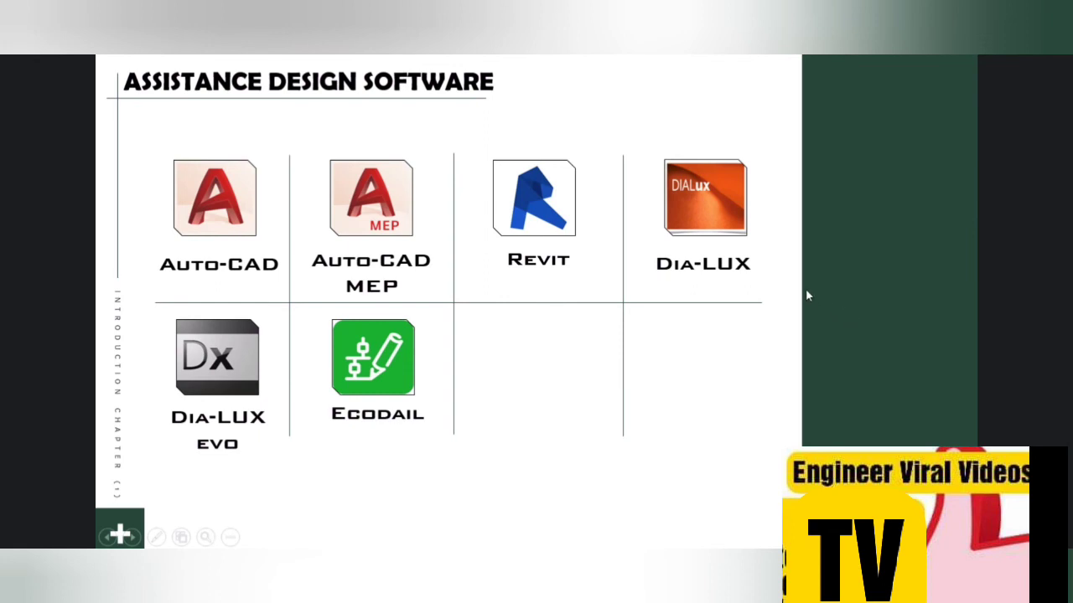
mouse_move(576, 166)
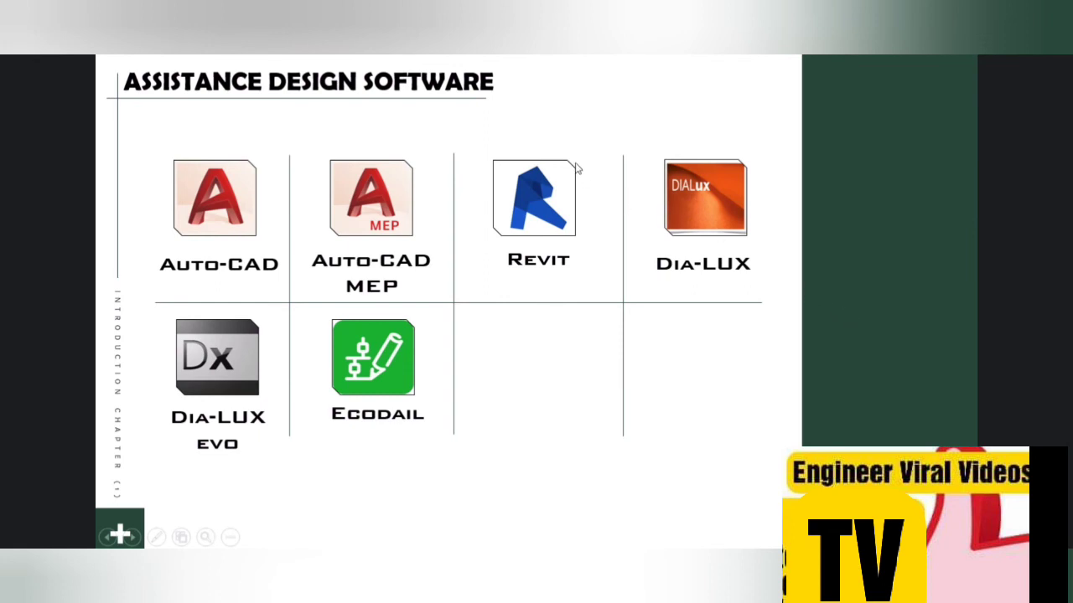